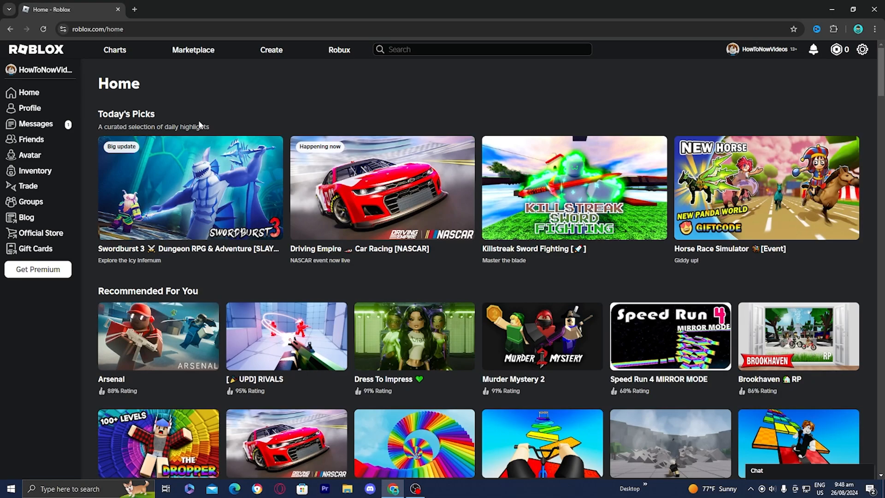
{"action": "mouse_move", "coordinate": [863, 53]}
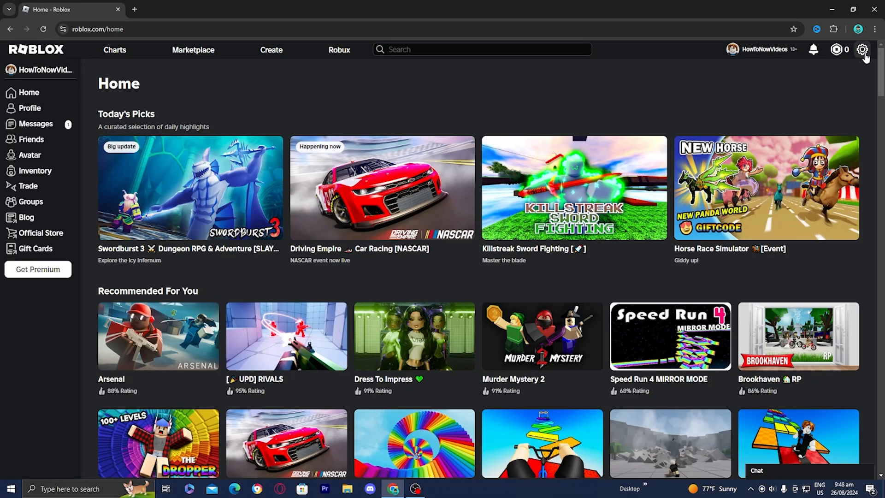
Step: Go to Settings from the gear menu to reach the account info page
{"action": "left_click", "coordinate": [865, 49]}
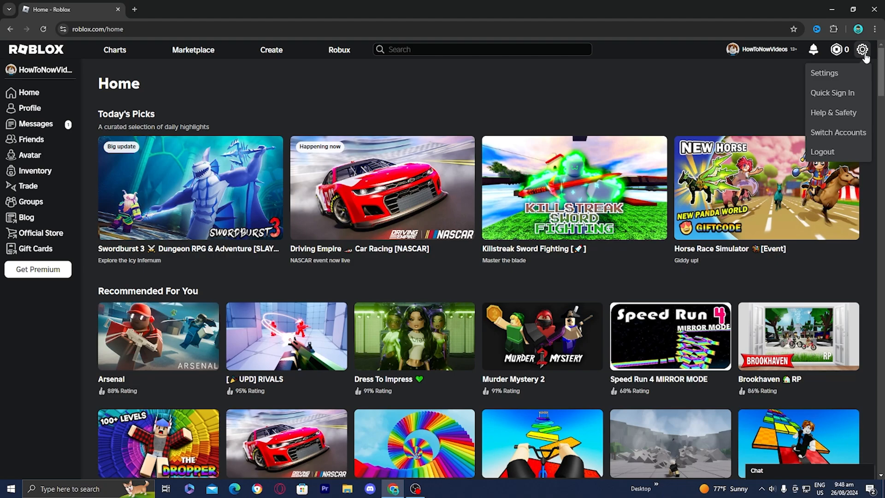
{"action": "left_click", "coordinate": [824, 73]}
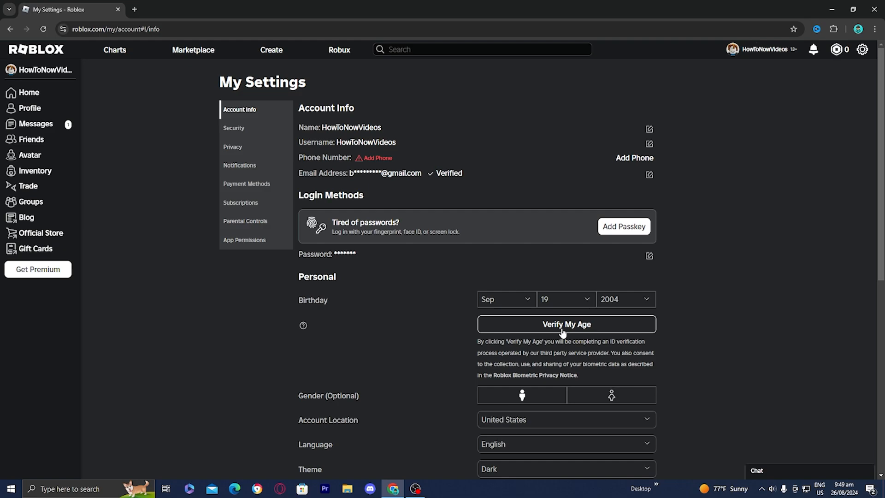
Step: Start age verification via Verify My Age and continue through Identity Verification
{"action": "left_click", "coordinate": [566, 324]}
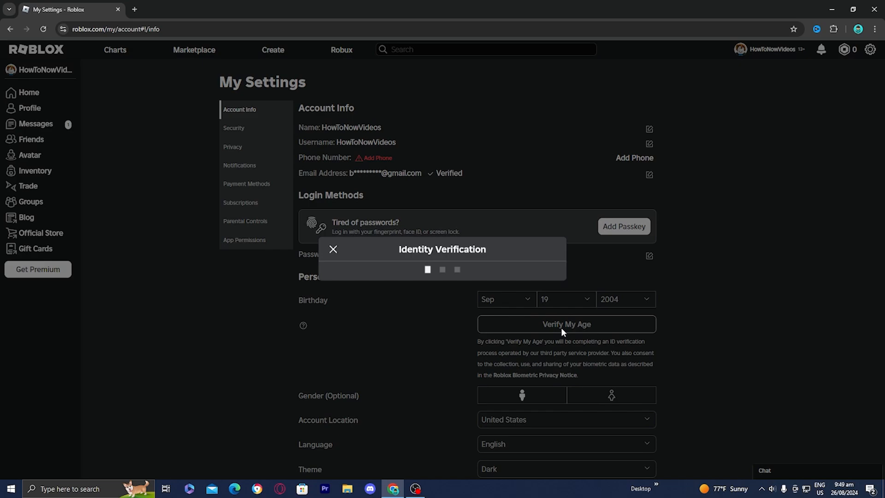
{"action": "left_click", "coordinate": [566, 324]}
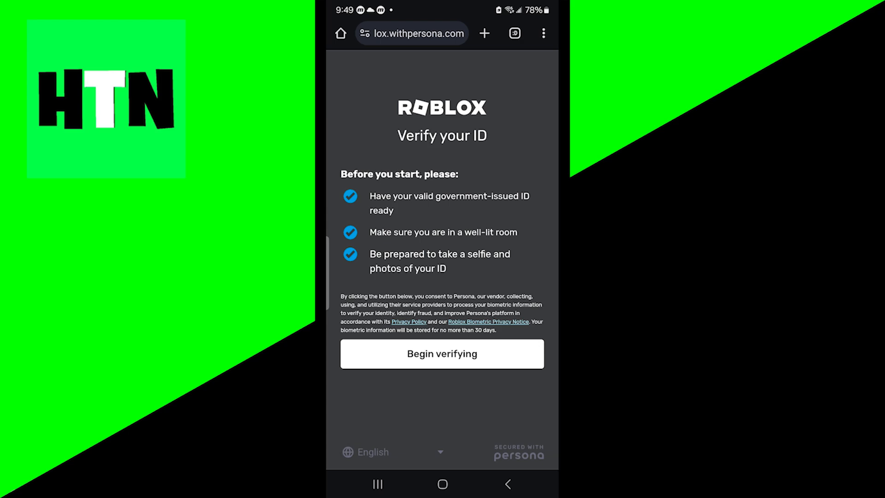
Step: Begin Persona verification with United States as country and State ID as document
{"action": "left_click", "coordinate": [442, 354]}
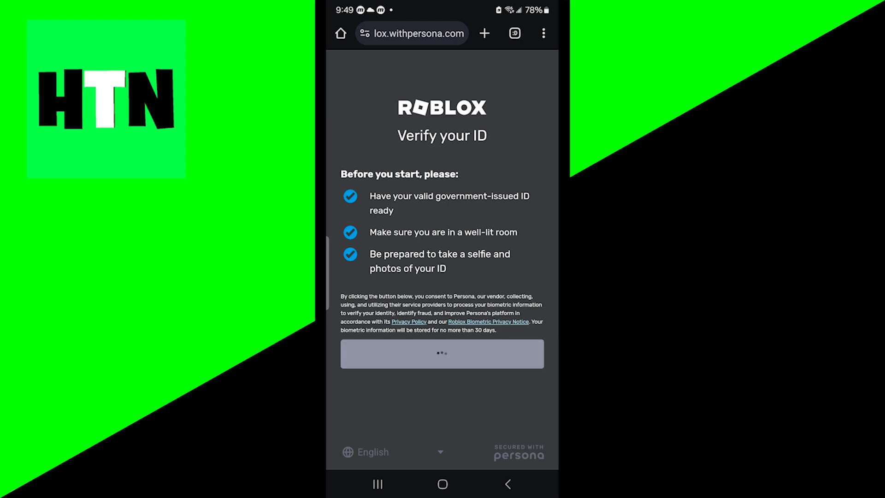
{"action": "left_click", "coordinate": [442, 353]}
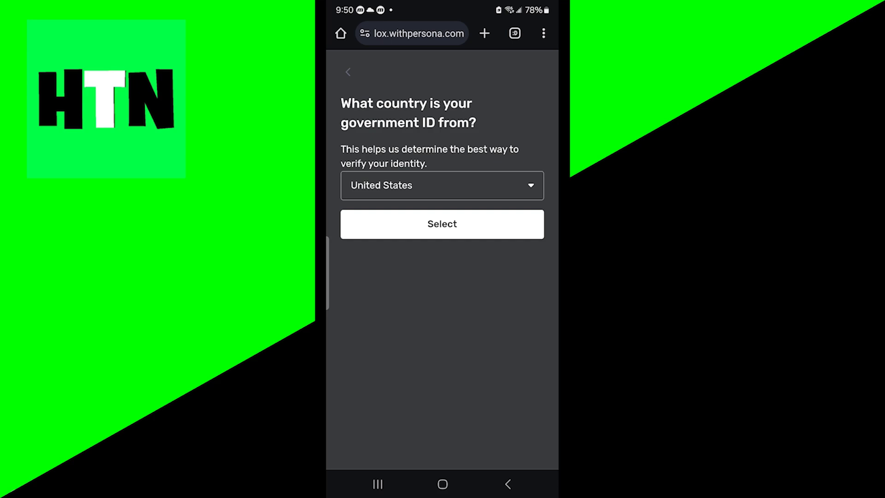
{"action": "left_click", "coordinate": [442, 224]}
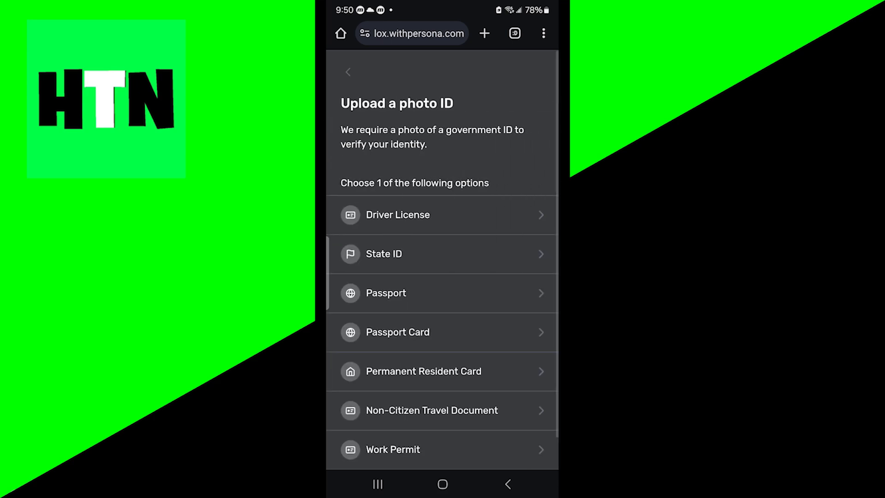
{"action": "scroll", "scroll_direction": "down", "scroll_amount": 3}
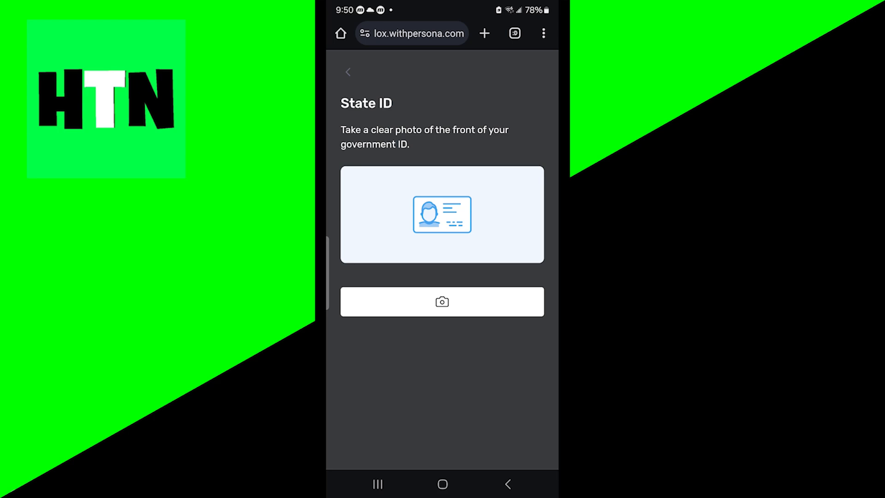
Step: Grant camera access and photograph the front of the State ID
{"action": "left_click", "coordinate": [443, 302]}
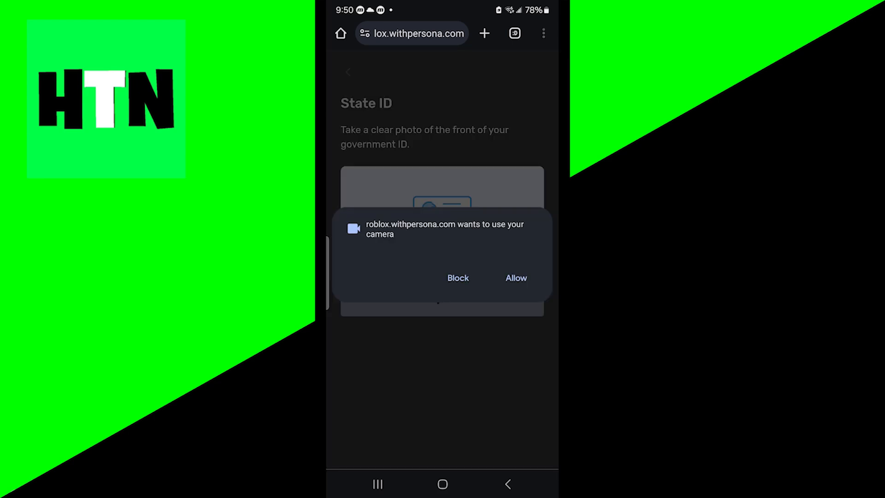
{"action": "left_click", "coordinate": [515, 277]}
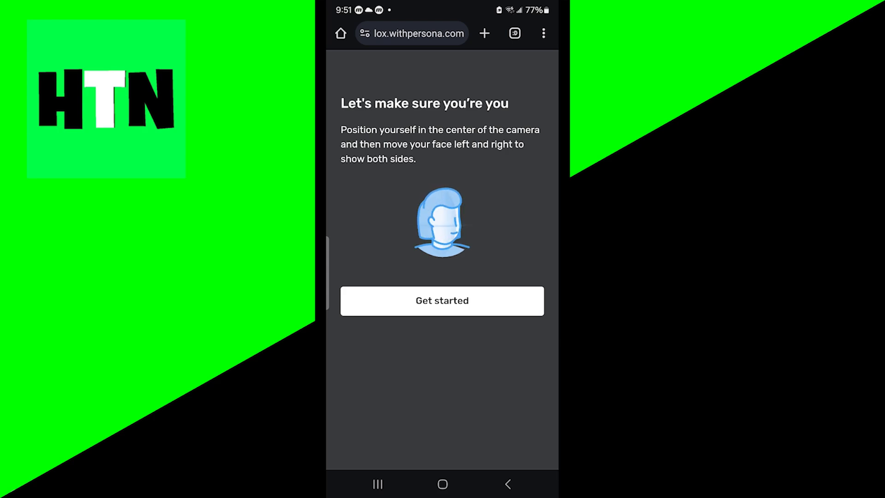
Step: Complete the selfie face scan by moving your face left and right
{"action": "left_click", "coordinate": [442, 300]}
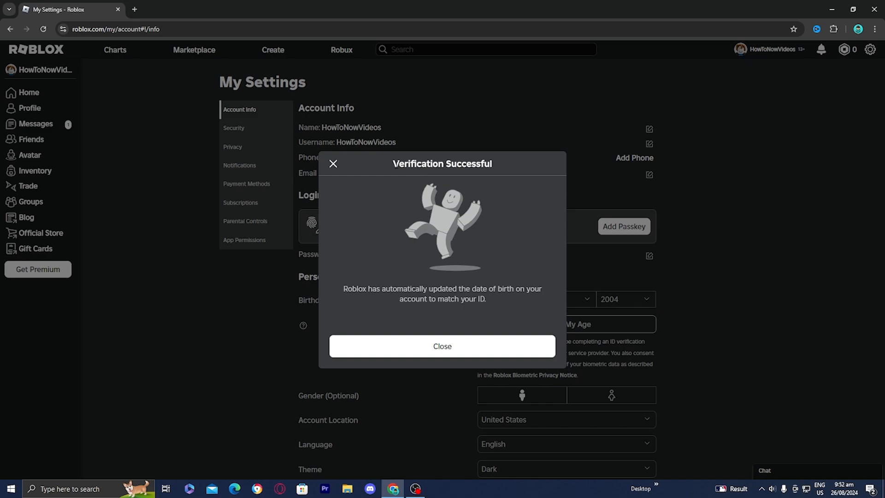
{"action": "mouse_move", "coordinate": [447, 342]}
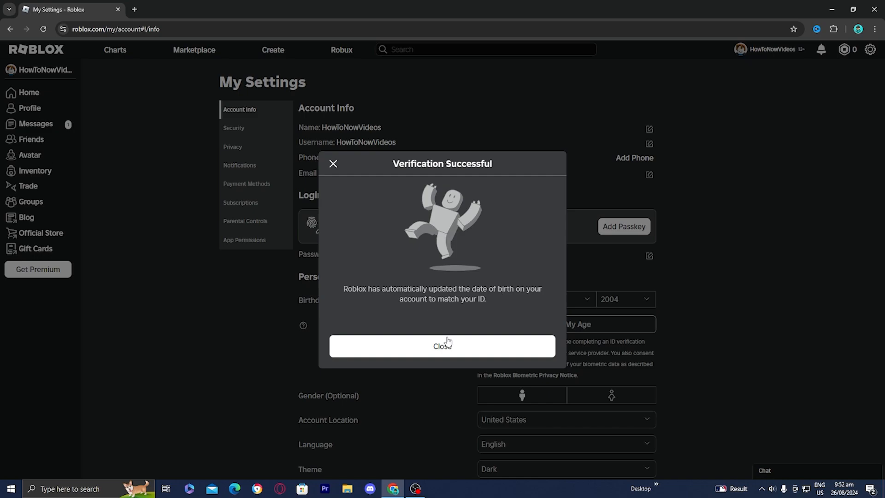
Step: Close the Verification Successful dialog so the account shows Age Verified
{"action": "left_click", "coordinate": [442, 346]}
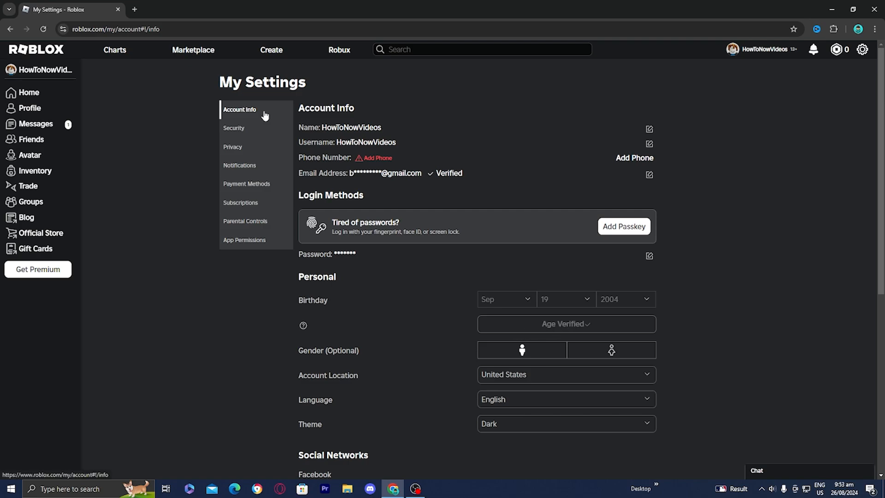
Step: Turn on 'Use microphone to chat with voice' in Privacy and confirm Enable
{"action": "left_click", "coordinate": [232, 147]}
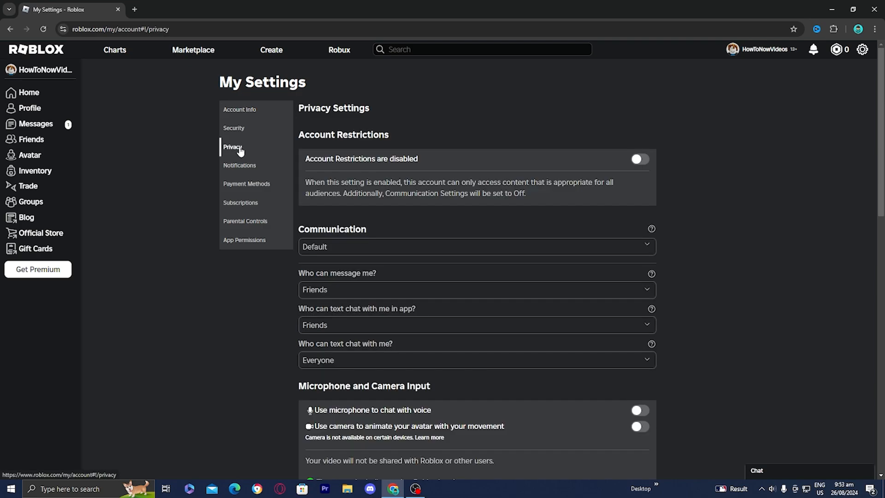
{"action": "scroll", "scroll_direction": "down", "scroll_amount": 3}
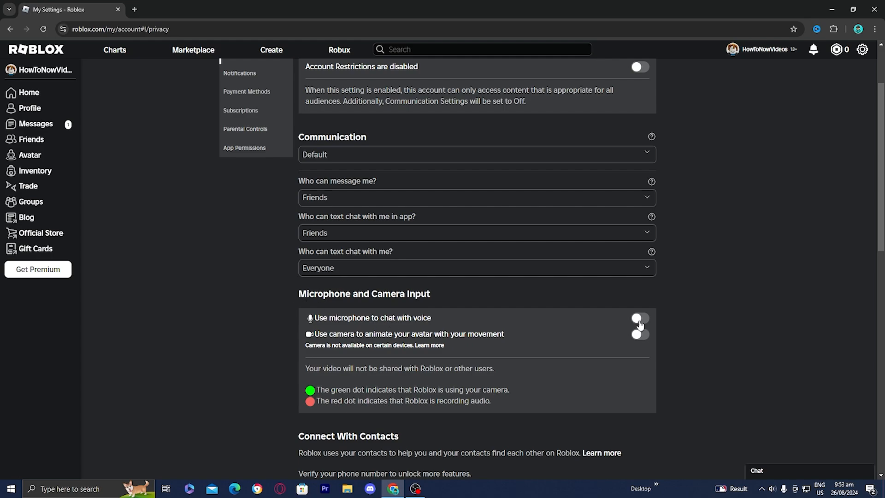
{"action": "left_click", "coordinate": [639, 317]}
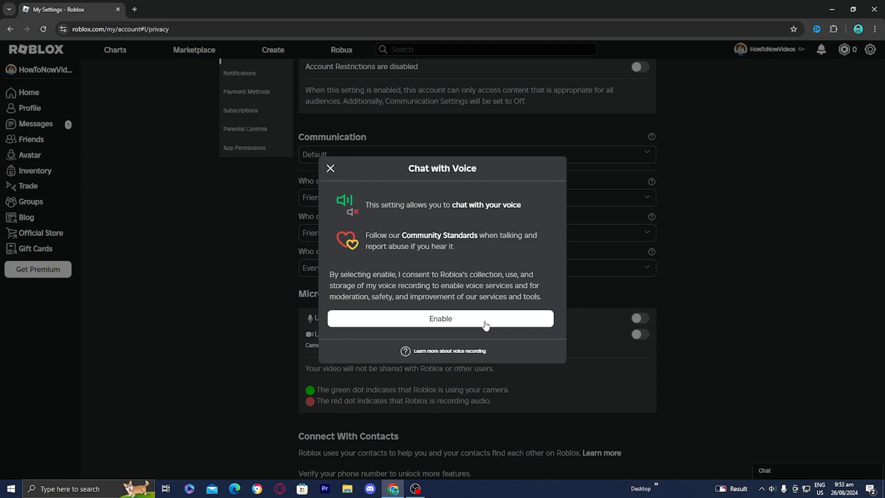
{"action": "left_click", "coordinate": [442, 318]}
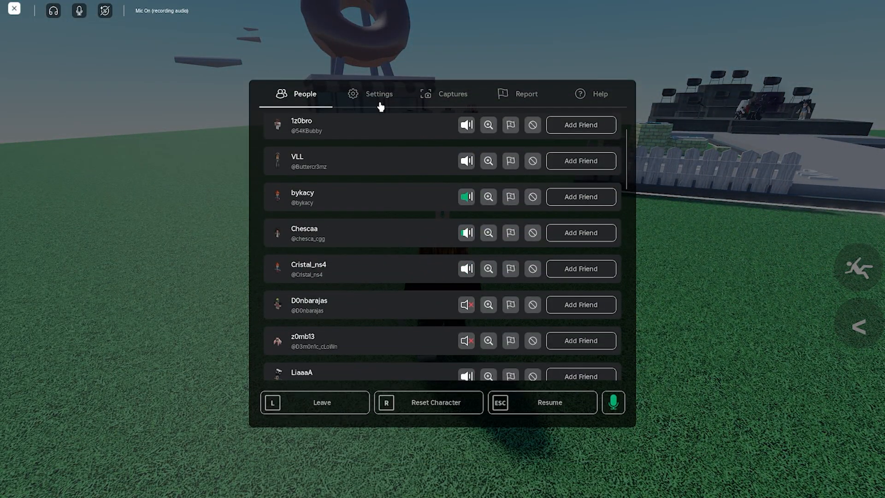
Step: Check Input Device is Mic In (Elgato Wave:XLR) in-game, then resume playing
{"action": "left_click", "coordinate": [379, 94]}
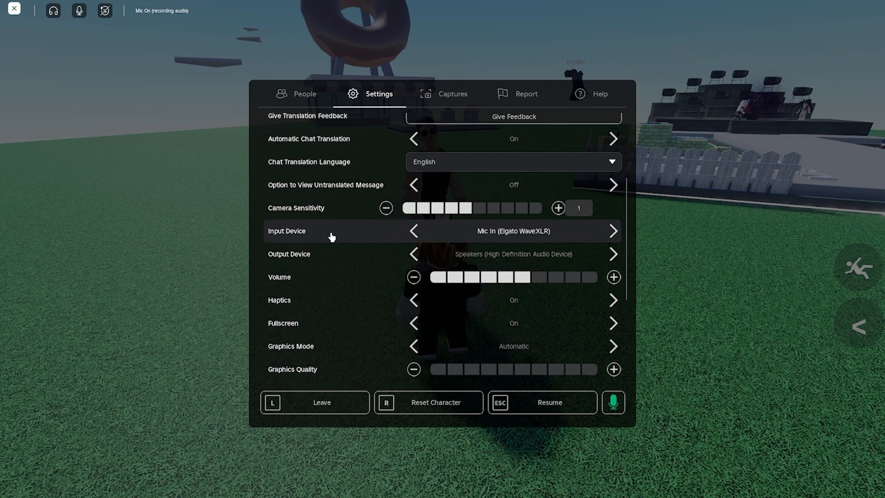
{"action": "left_click", "coordinate": [541, 402]}
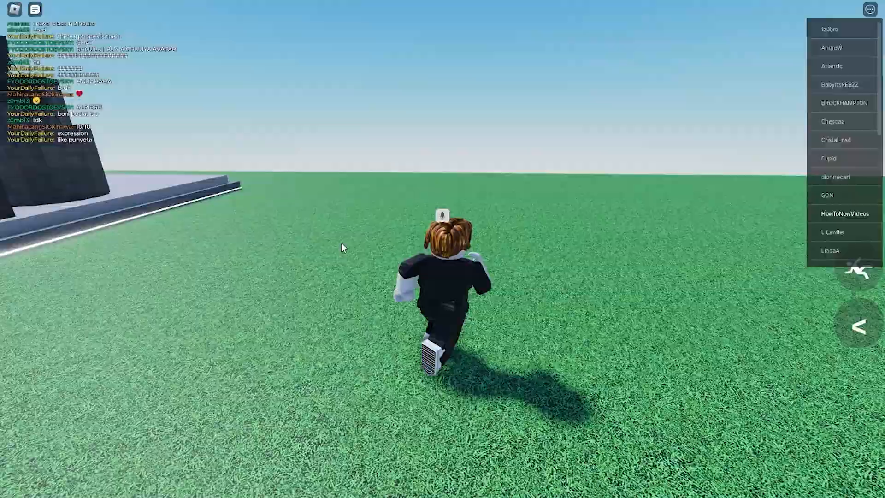